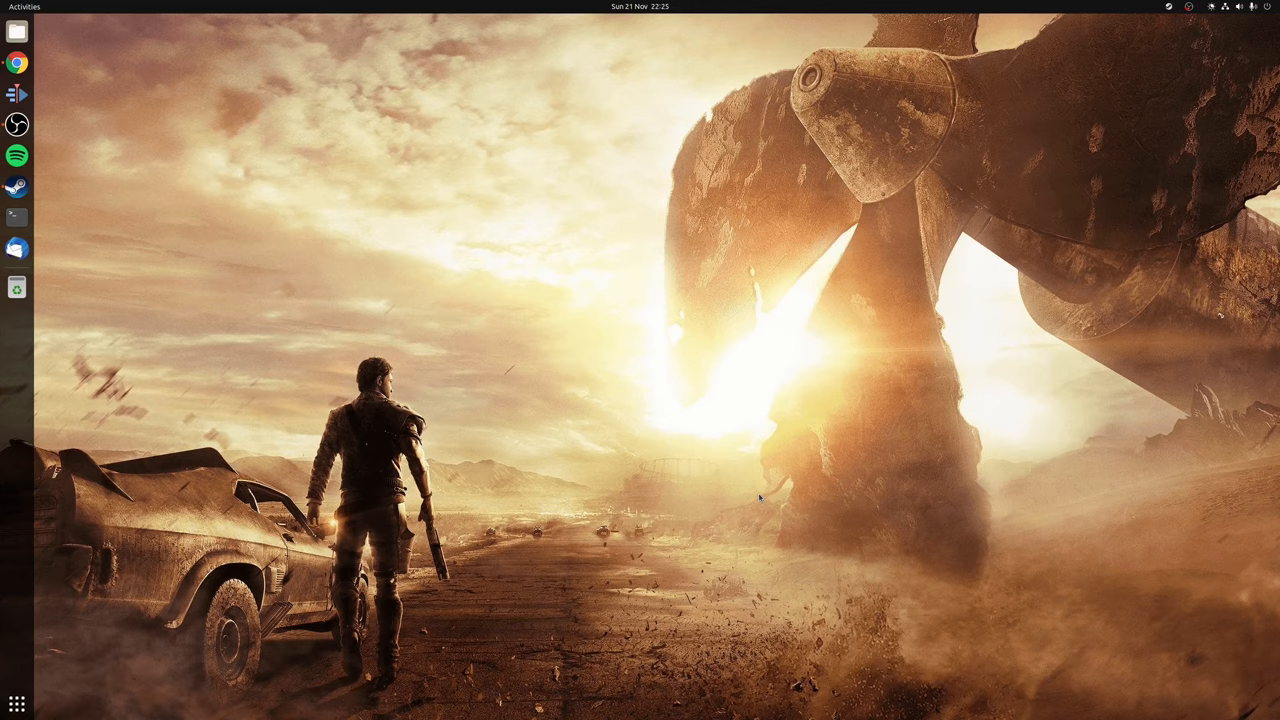
- Launch Google Chrome from the dock, restoring tabs including Wikipedia's Vulkan article
{"action": "left_click", "coordinate": [16, 62]}
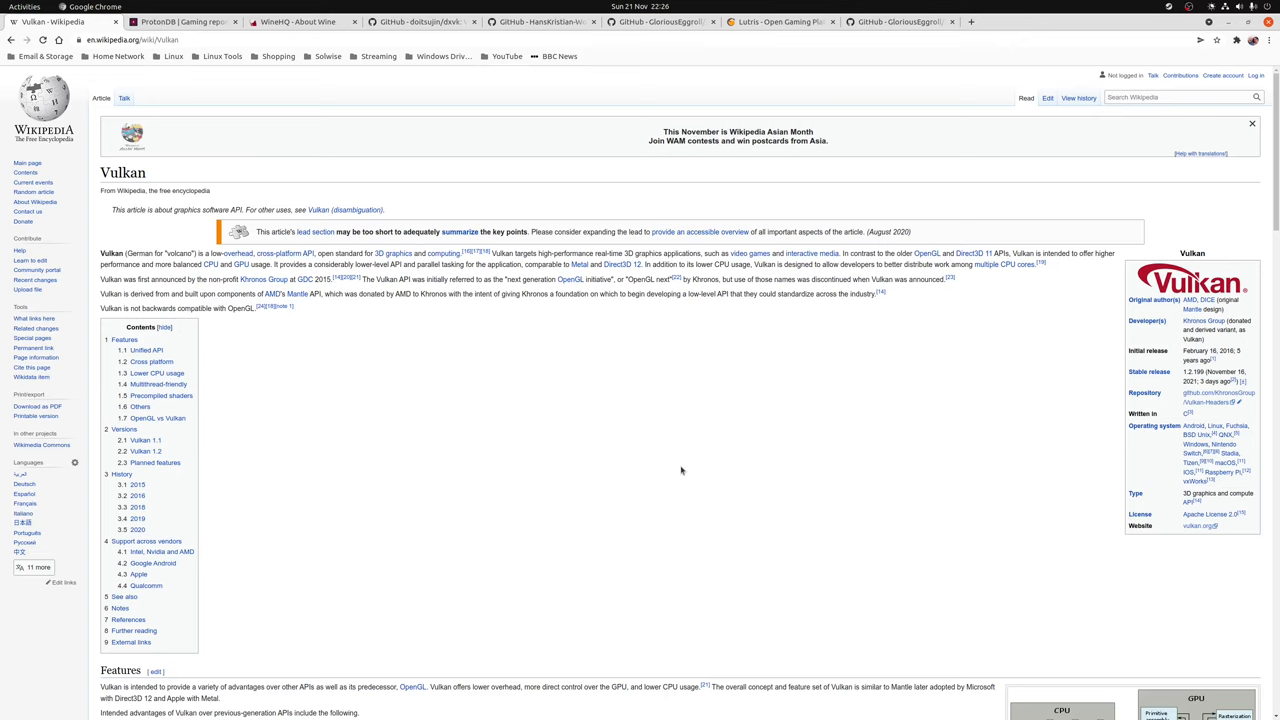
- Close the Chrome window to reveal the empty GNOME desktop
{"action": "left_click", "coordinate": [180, 21]}
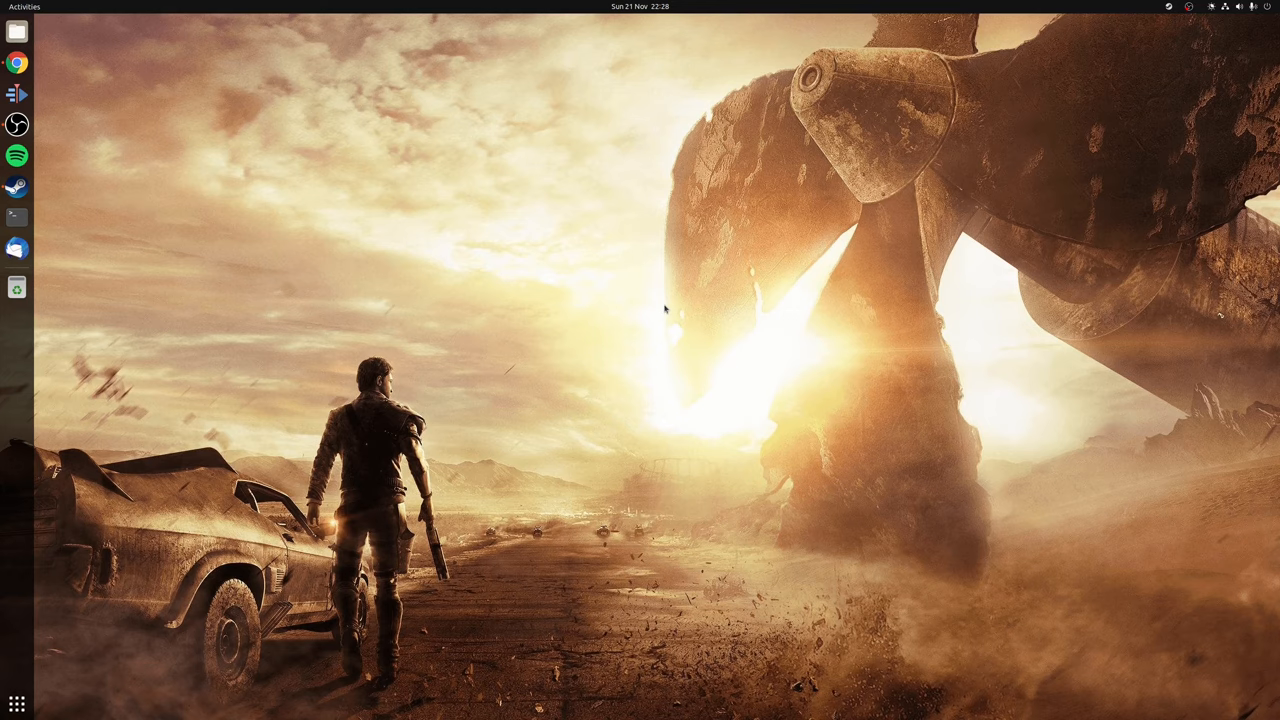
- Relaunch Chrome from the dock to view the DXVK GitHub README
{"action": "left_click", "coordinate": [16, 62]}
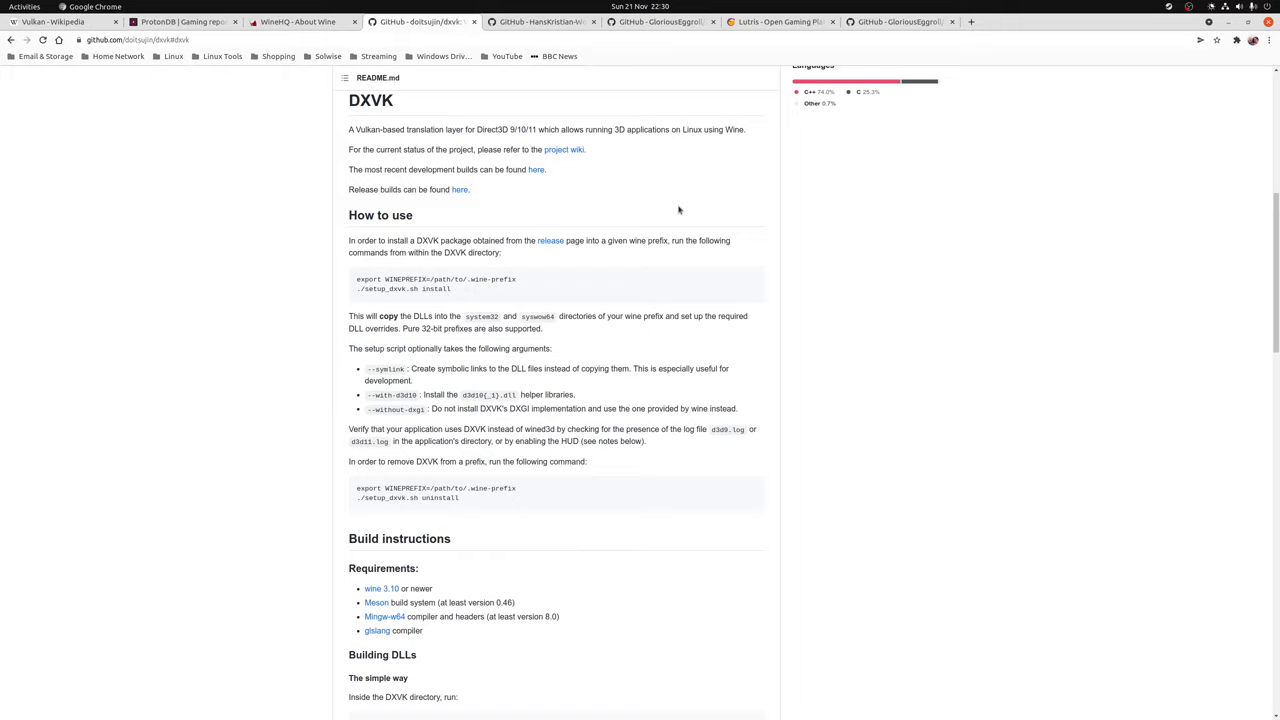
- Close Chrome so the Steam Library page with Age of Empires II comes forward
{"action": "left_click", "coordinate": [540, 21]}
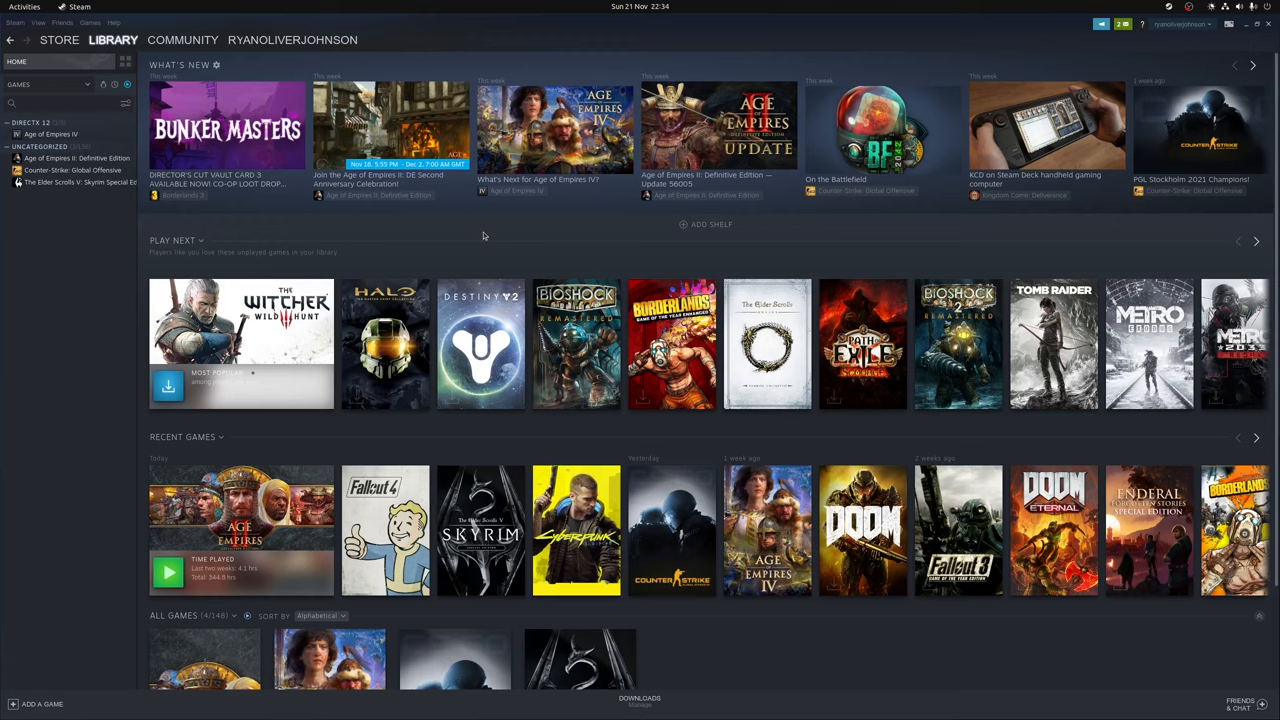
{"action": "mouse_move", "coordinate": [510, 237]}
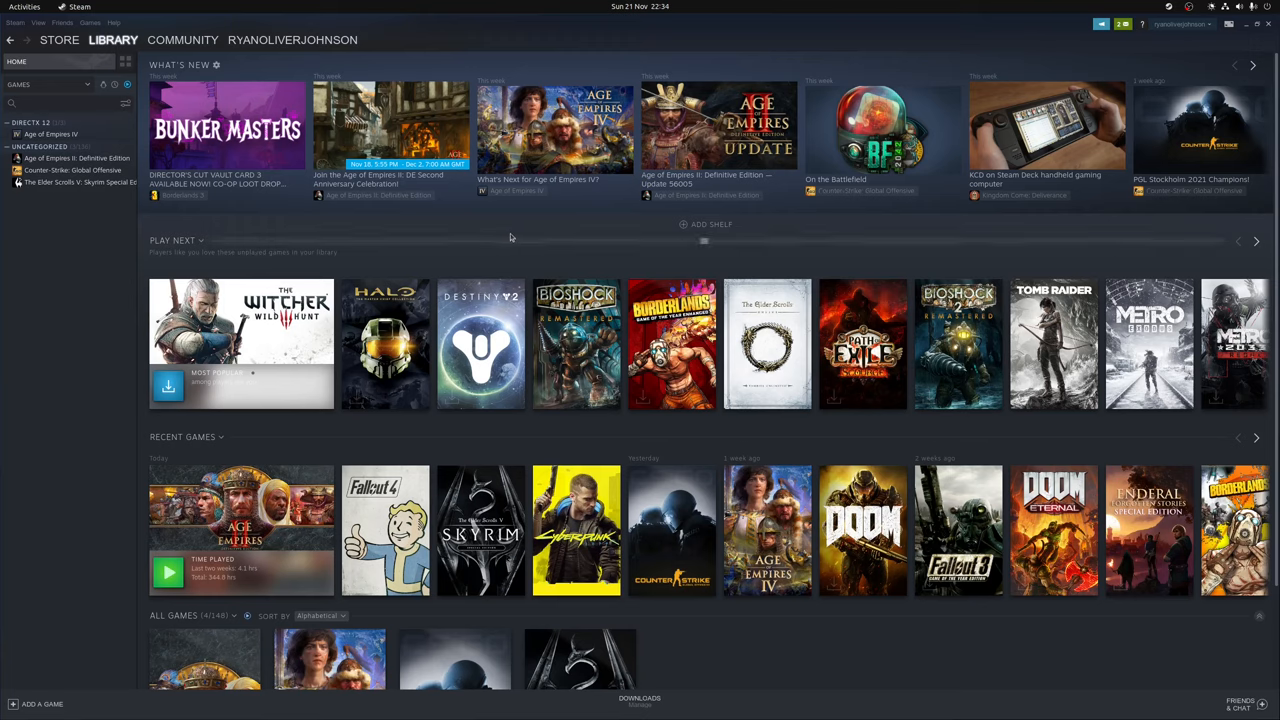
- Open Steam Settings from the Steam menu to reach the Steam Play options
{"action": "left_click", "coordinate": [14, 22]}
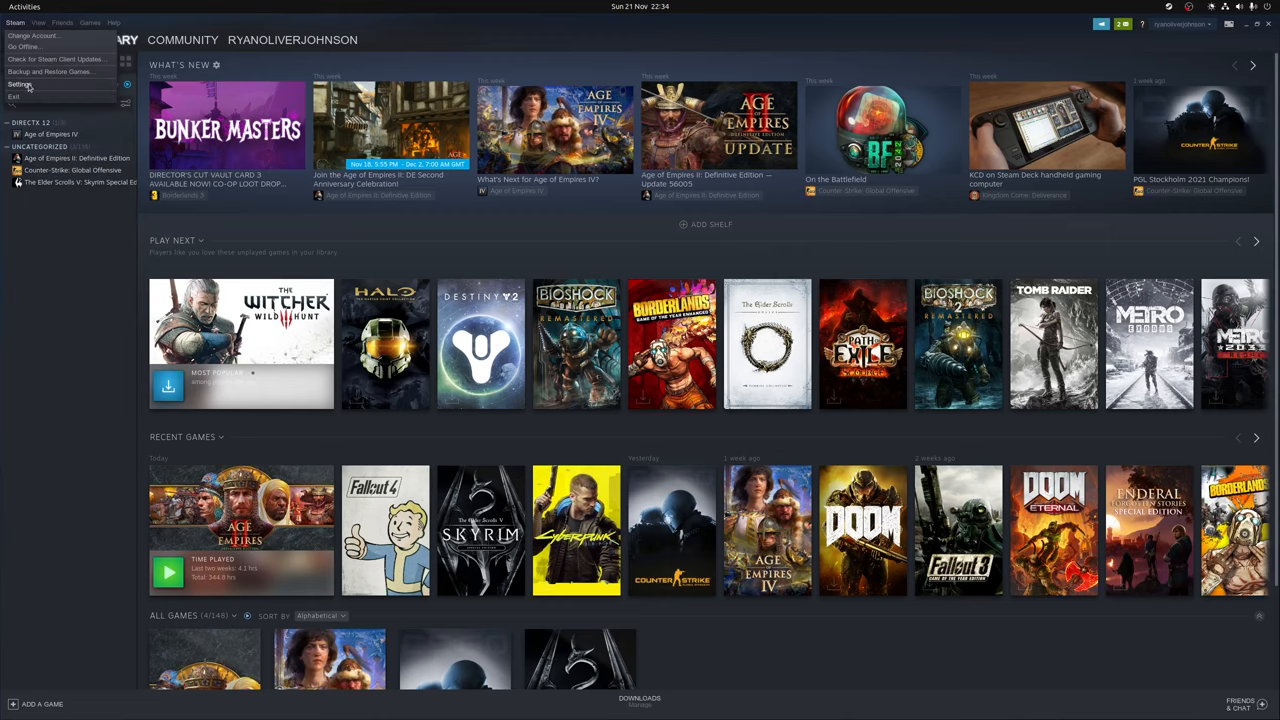
{"action": "left_click", "coordinate": [19, 84]}
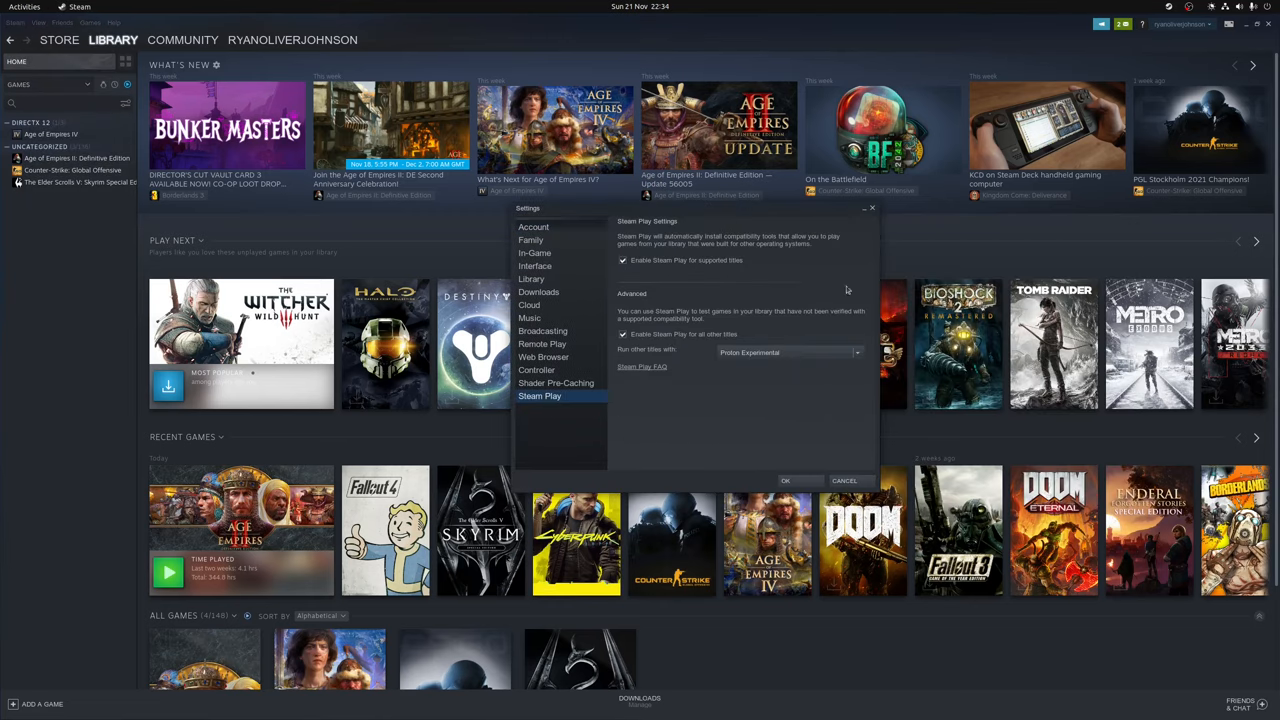
{"action": "mouse_move", "coordinate": [635, 266]}
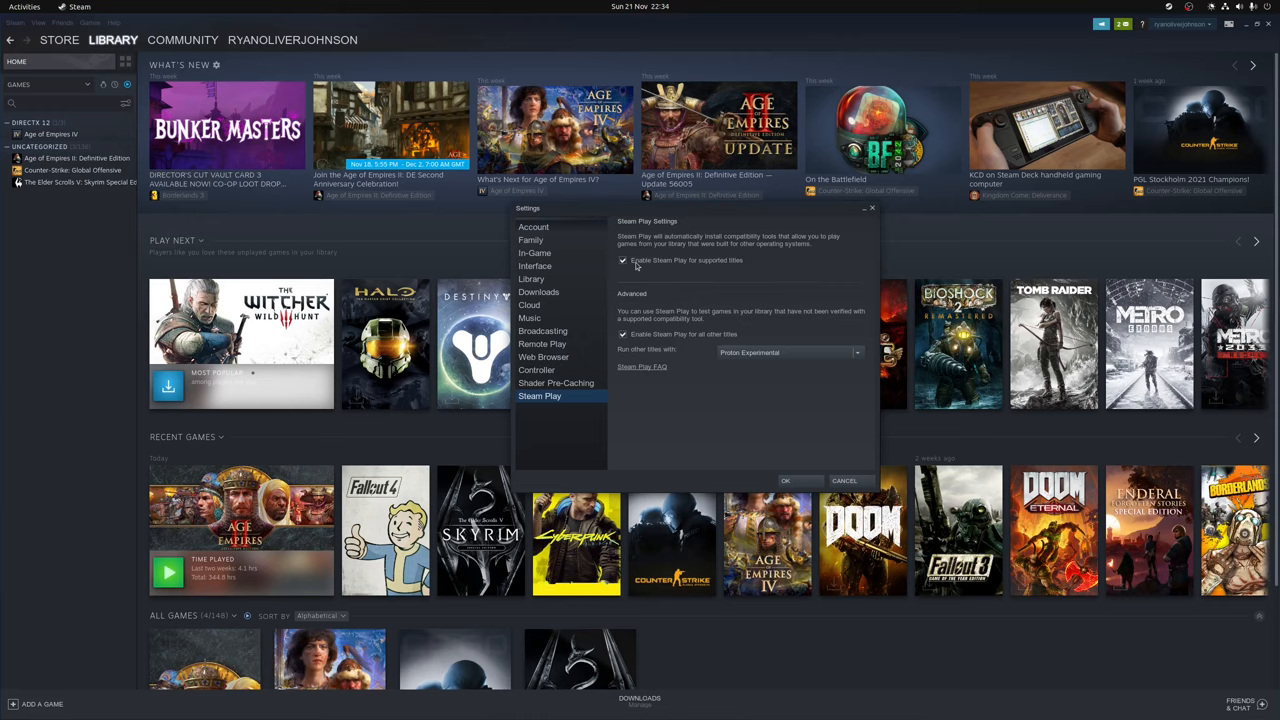
{"action": "mouse_move", "coordinate": [825, 298]}
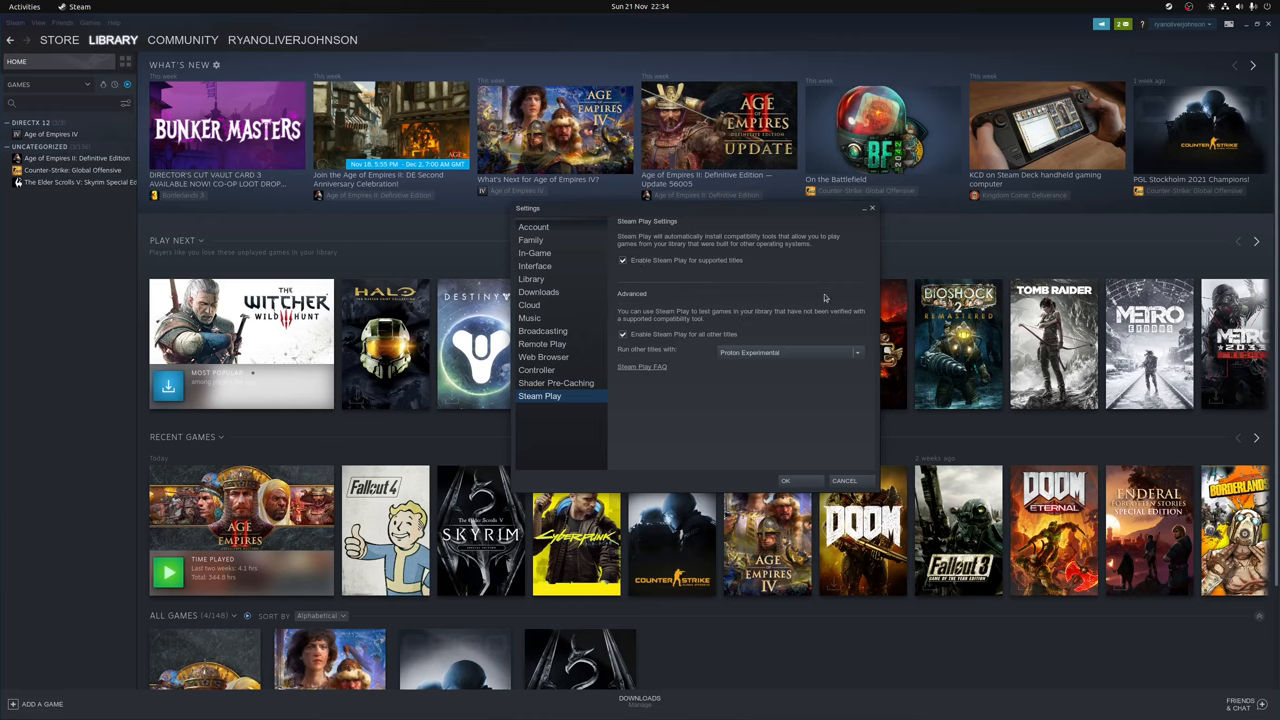
{"action": "mouse_move", "coordinate": [708, 341]}
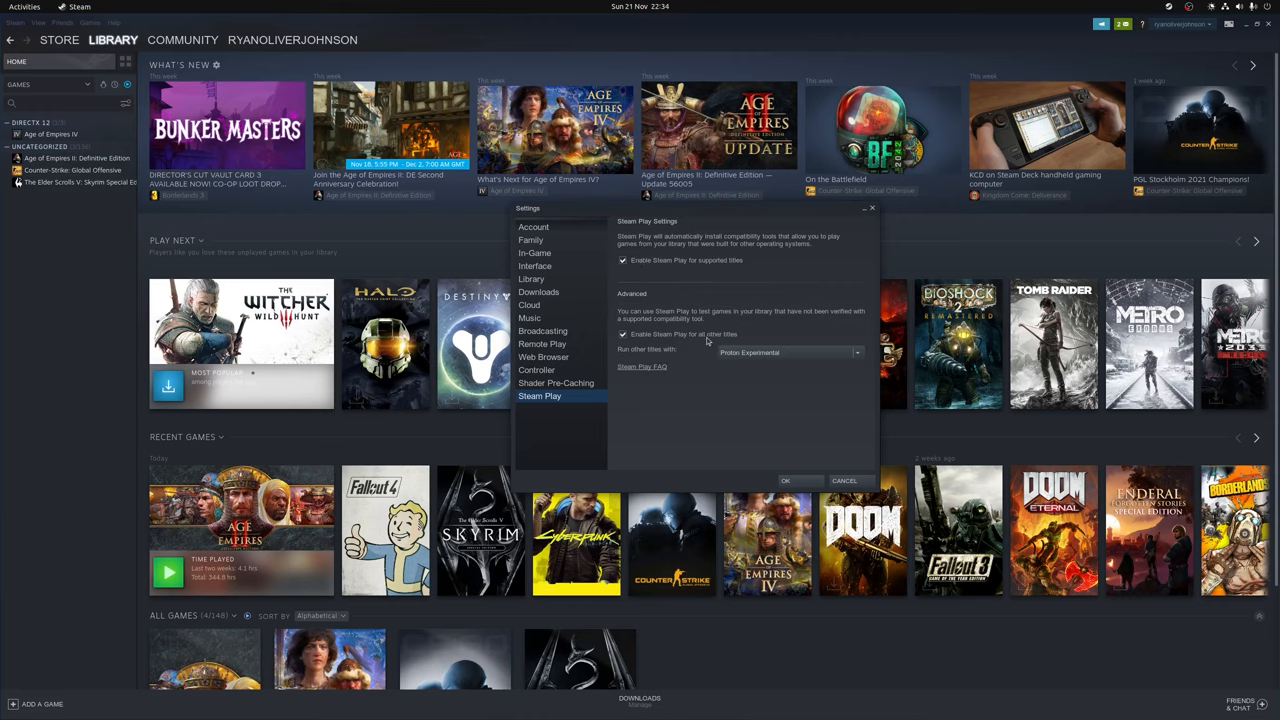
{"action": "mouse_move", "coordinate": [668, 358]}
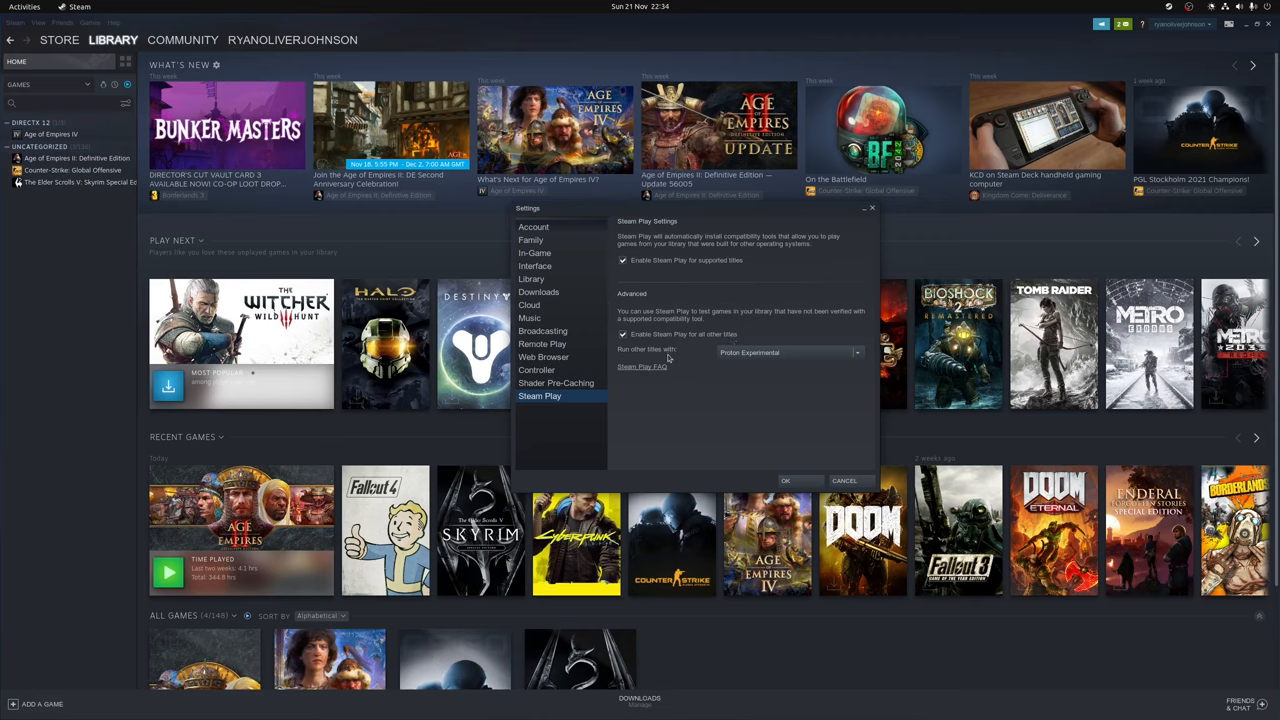
{"action": "mouse_move", "coordinate": [784, 352]}
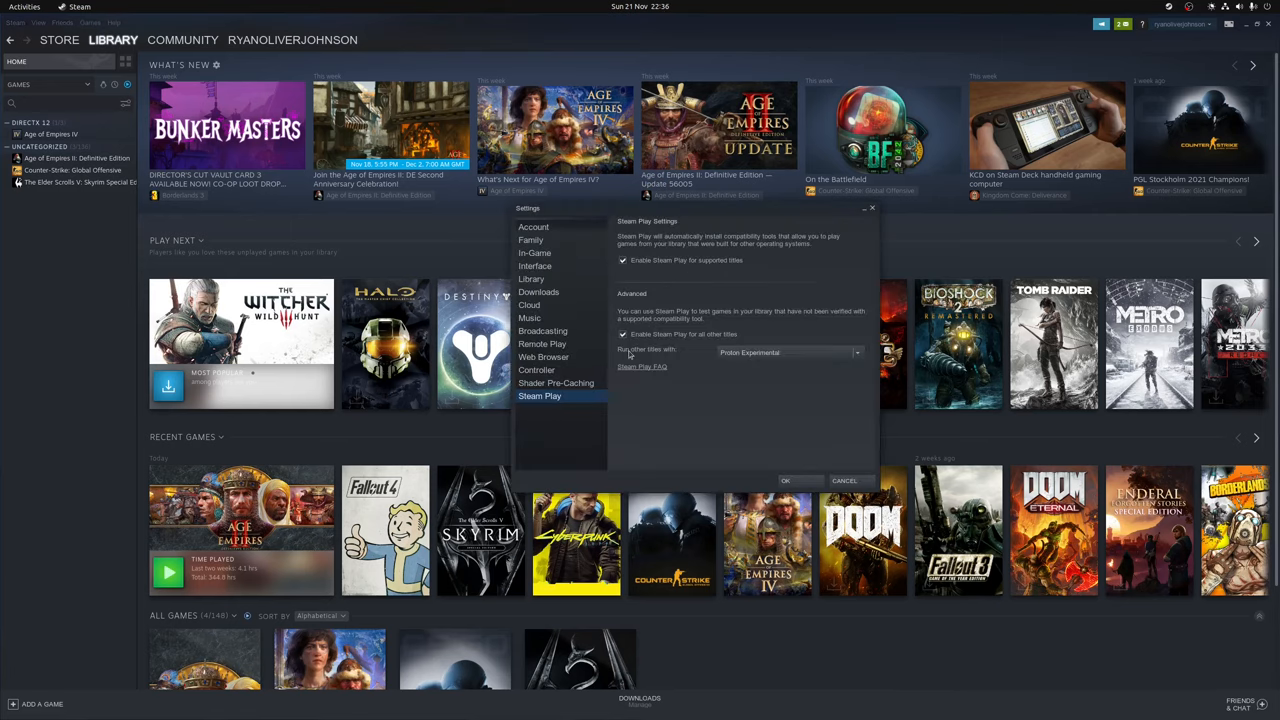
{"action": "mouse_move", "coordinate": [862, 354]}
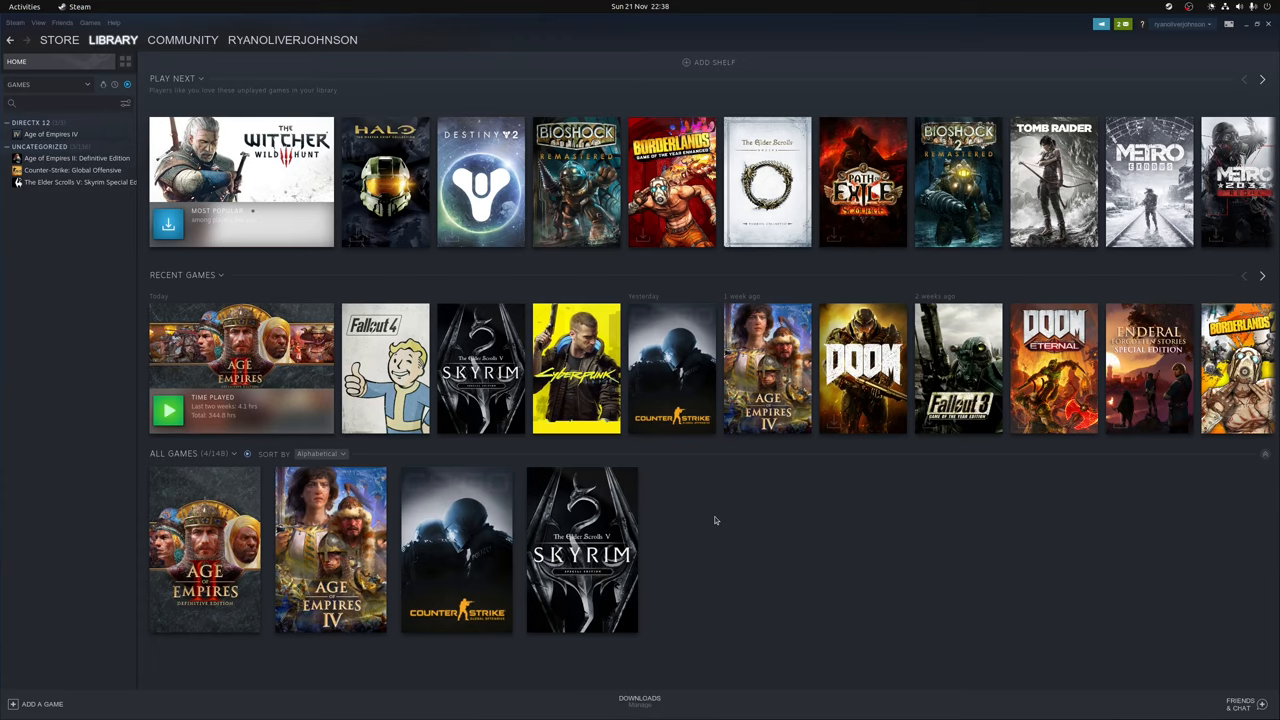
- Scroll up through the Proton GE custom build README in Chrome
{"action": "scroll", "scroll_direction": "up", "scroll_amount": 3}
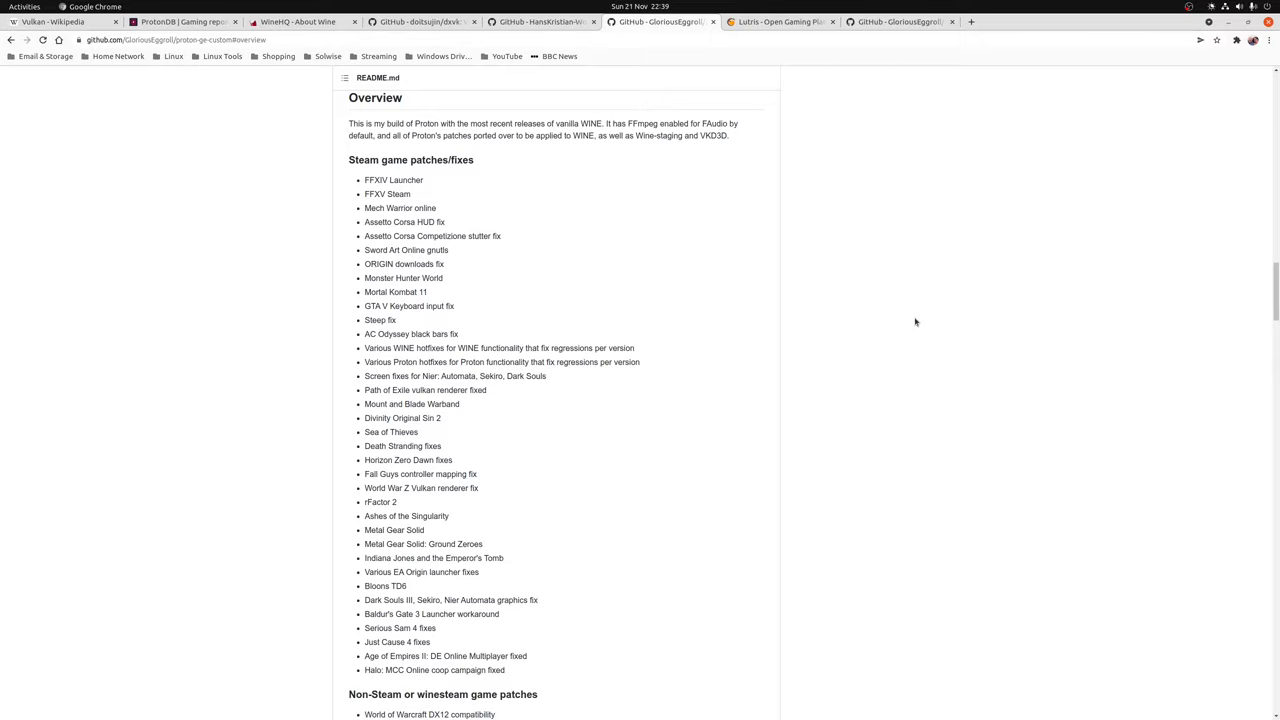
- Switch from the proton-ge-custom README to the Lutris website tab
{"action": "left_click", "coordinate": [780, 22]}
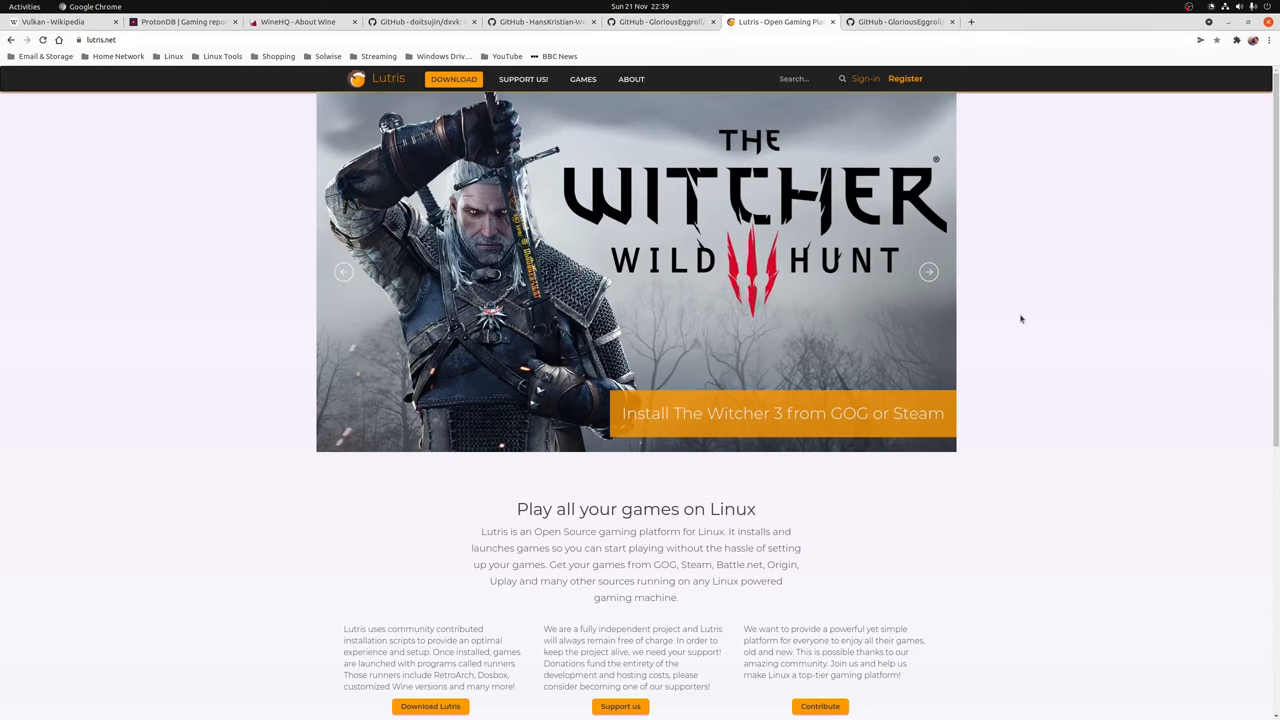
- Advance the Lutris featured-games carousel four slides, then switch to the wine-ge-custom GitHub tab
{"action": "left_click", "coordinate": [928, 271]}
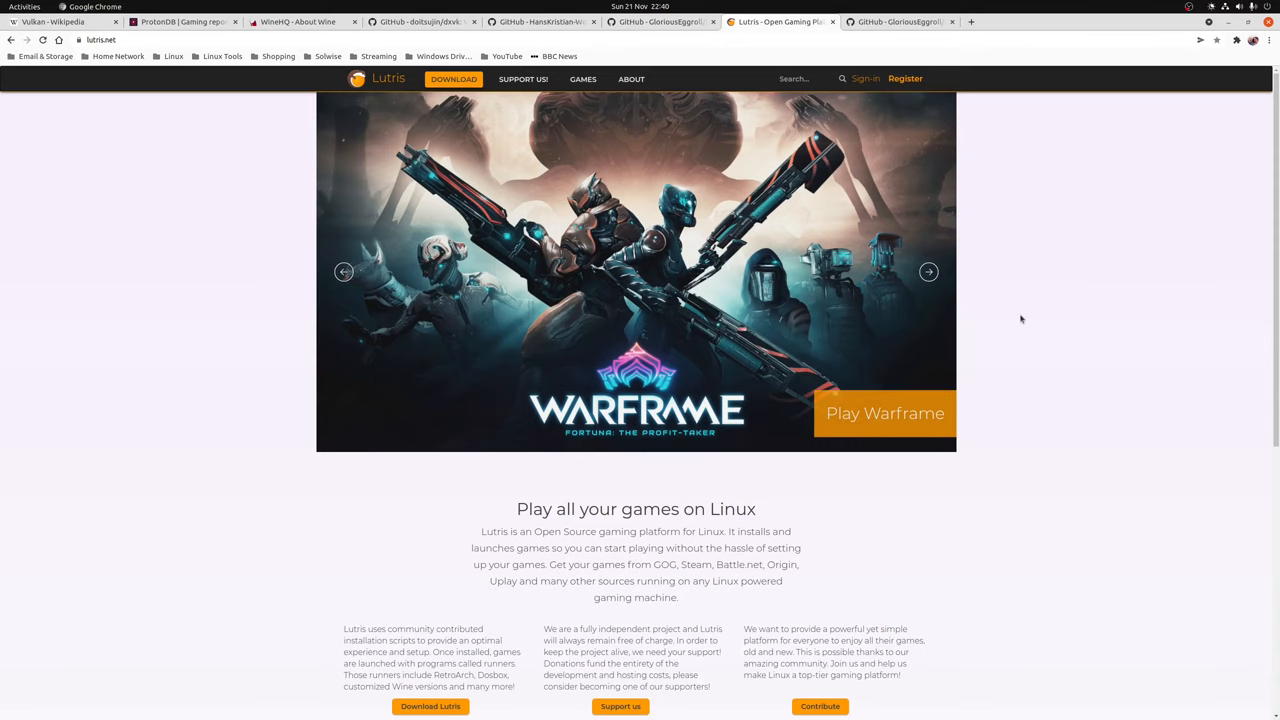
{"action": "left_click", "coordinate": [928, 271]}
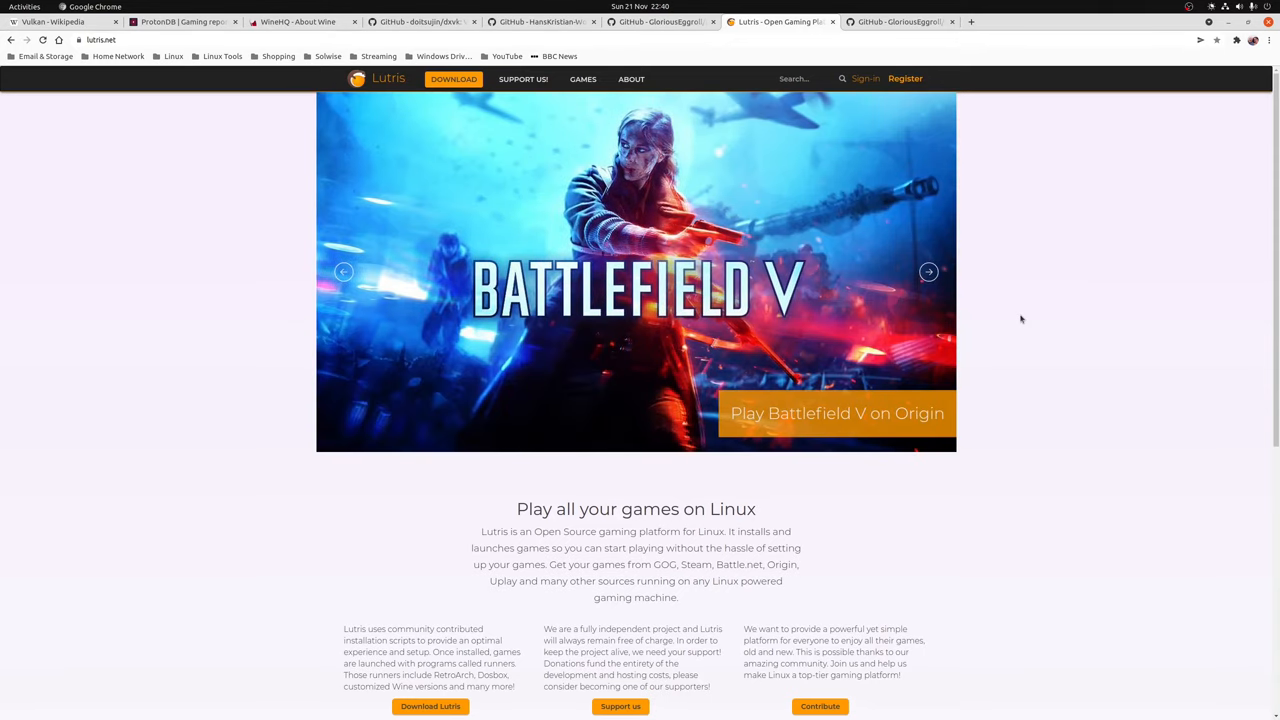
{"action": "left_click", "coordinate": [927, 271]}
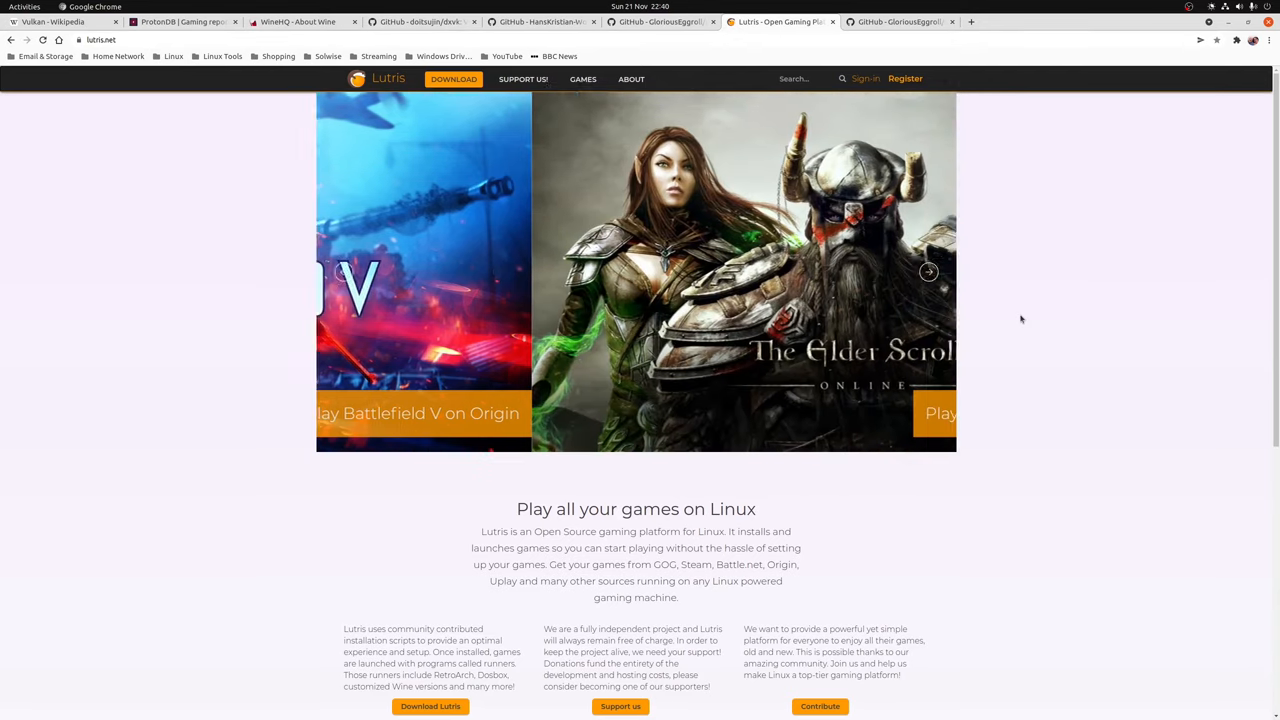
{"action": "left_click", "coordinate": [928, 272]}
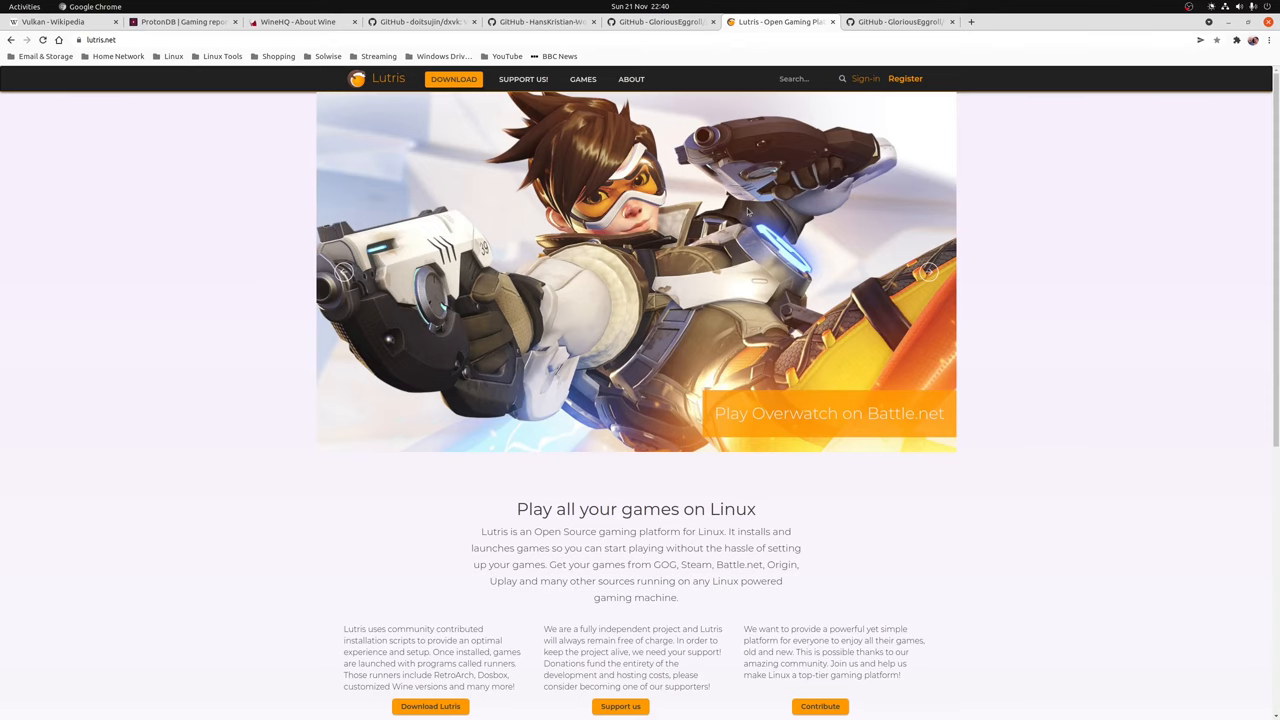
{"action": "left_click", "coordinate": [897, 21]}
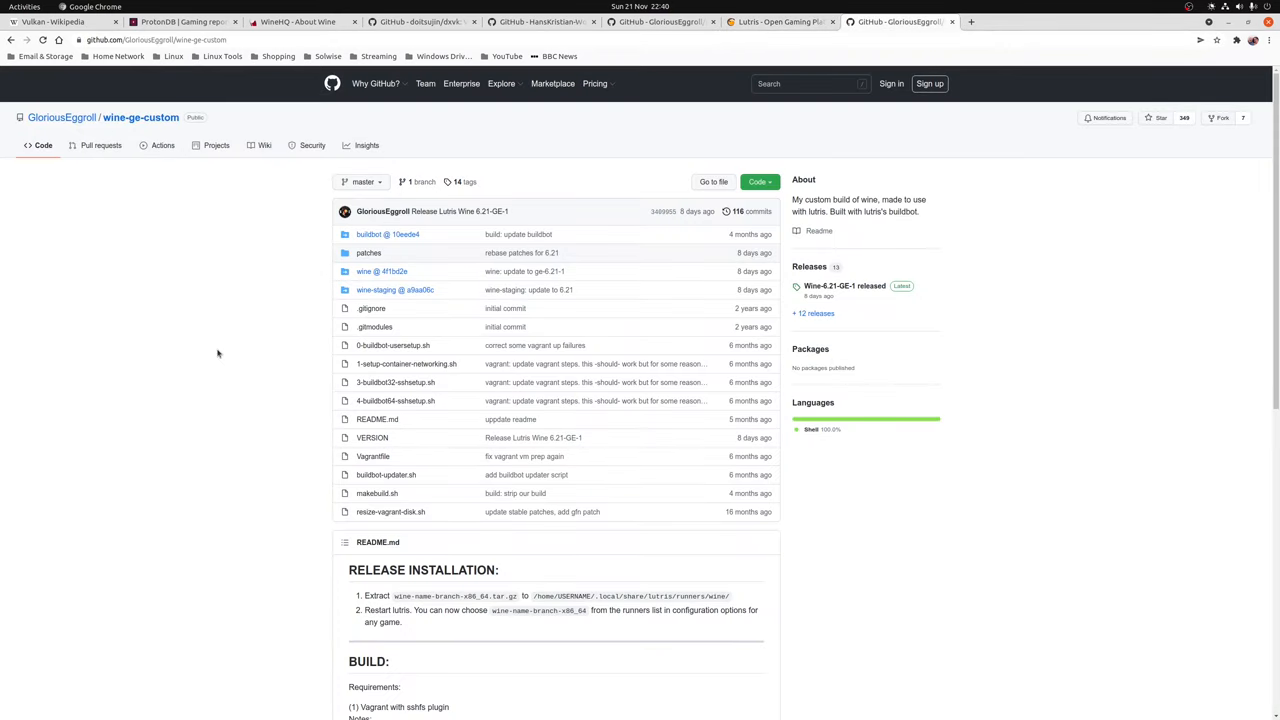